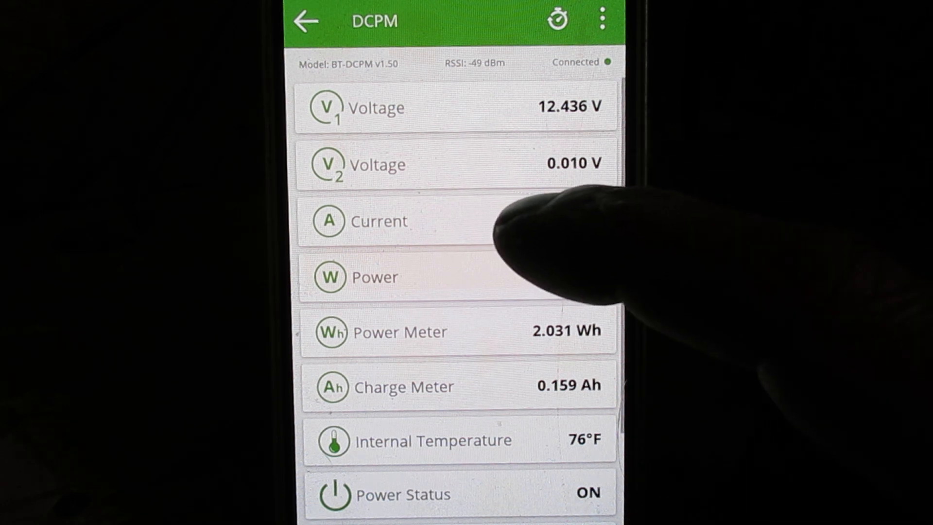
Open and dismiss the reading's options, then toggle the device power status twice.
{"action": "left_click", "coordinate": [390, 220]}
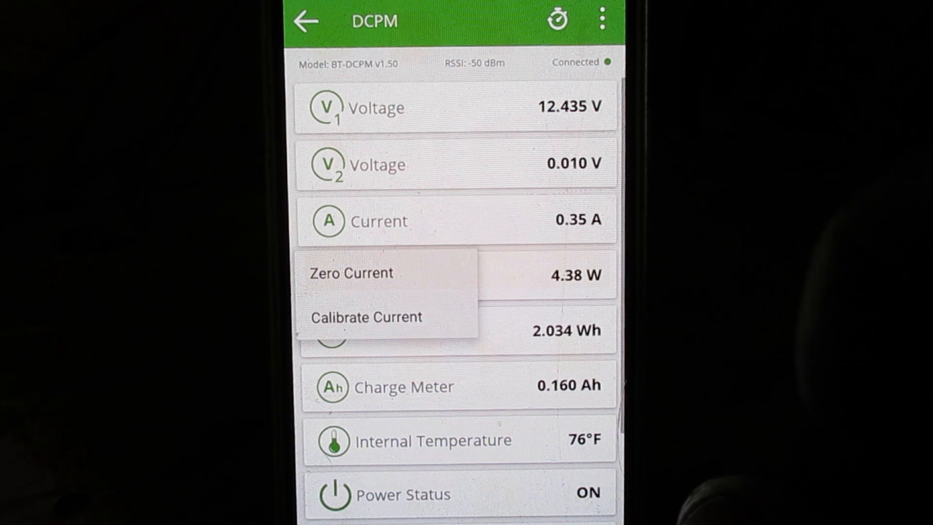
{"action": "left_click", "coordinate": [365, 317]}
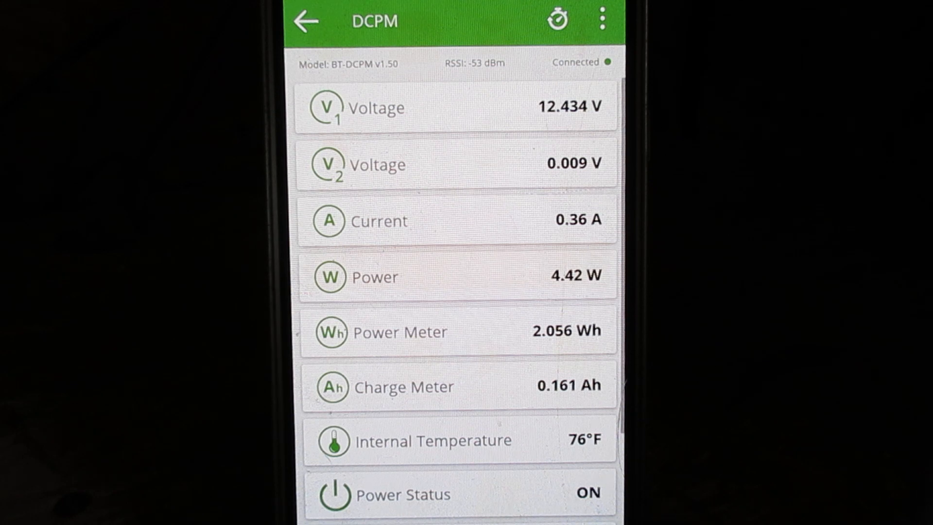
{"action": "scroll", "scroll_direction": "down", "scroll_amount": 3}
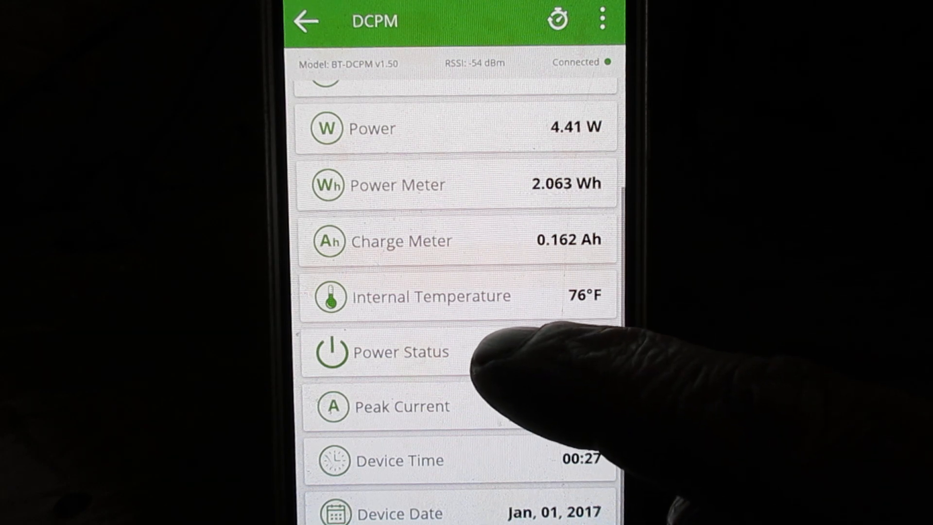
{"action": "left_click", "coordinate": [400, 352]}
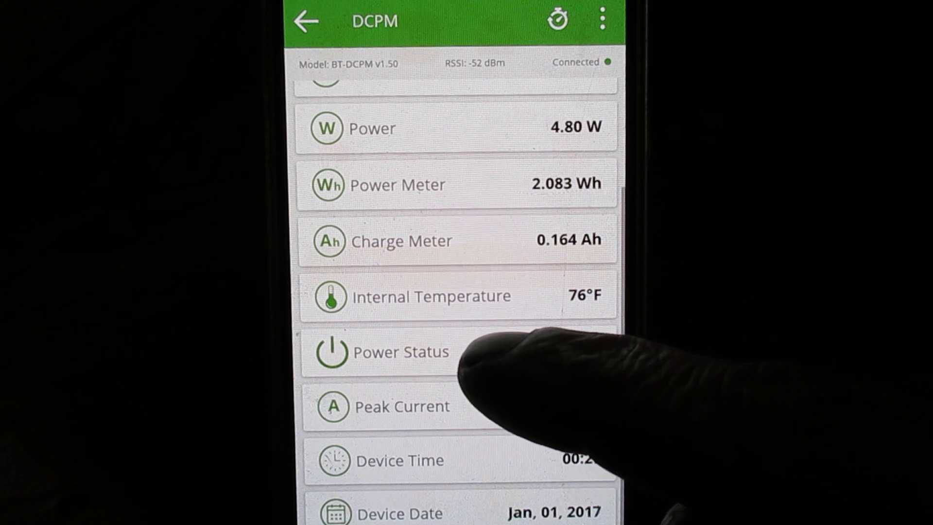
{"action": "left_click", "coordinate": [386, 352]}
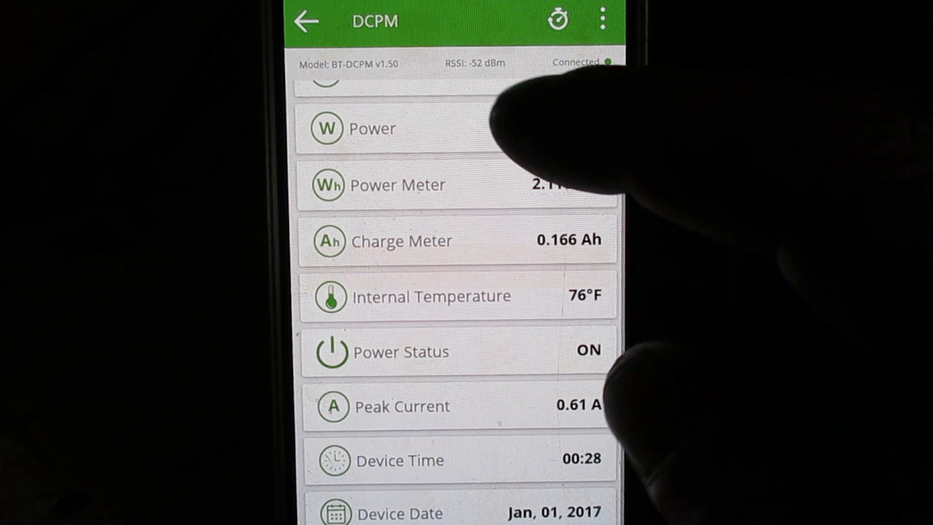
{"action": "scroll", "scroll_direction": "down", "scroll_amount": 3}
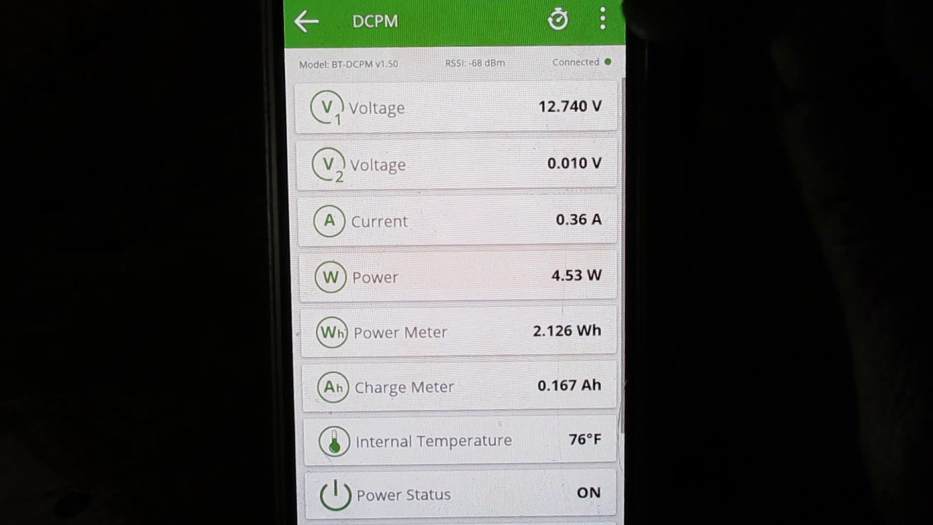
Switch Trigger on RELAY on in the device configuration and review the remaining settings.
{"action": "left_click", "coordinate": [602, 19]}
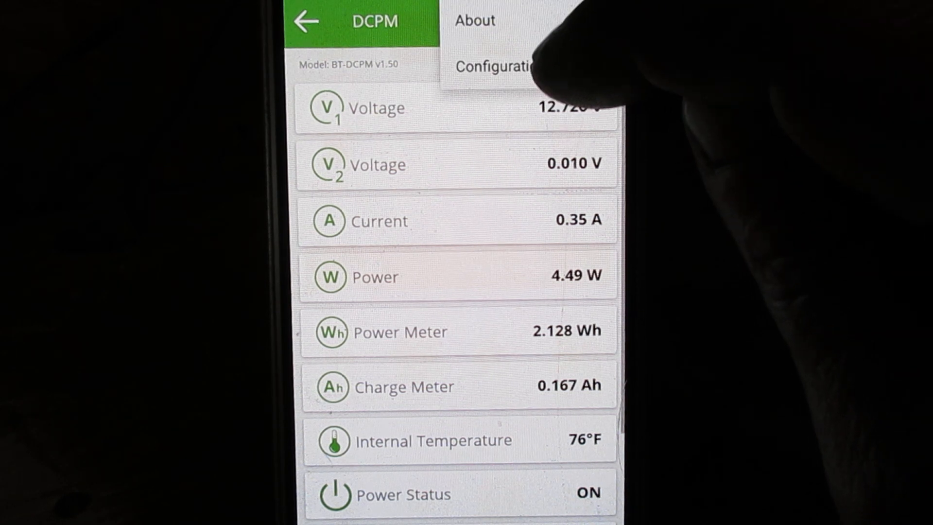
{"action": "left_click", "coordinate": [494, 65]}
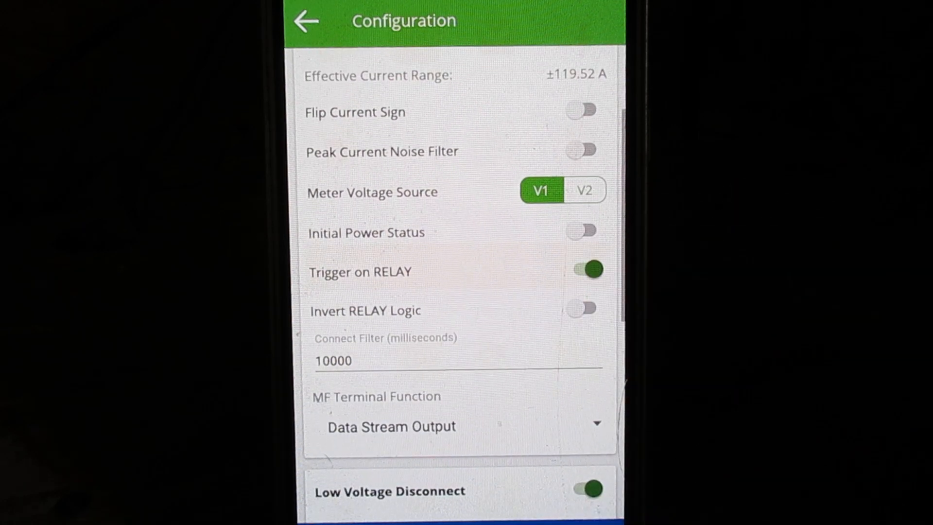
{"action": "left_click", "coordinate": [588, 269]}
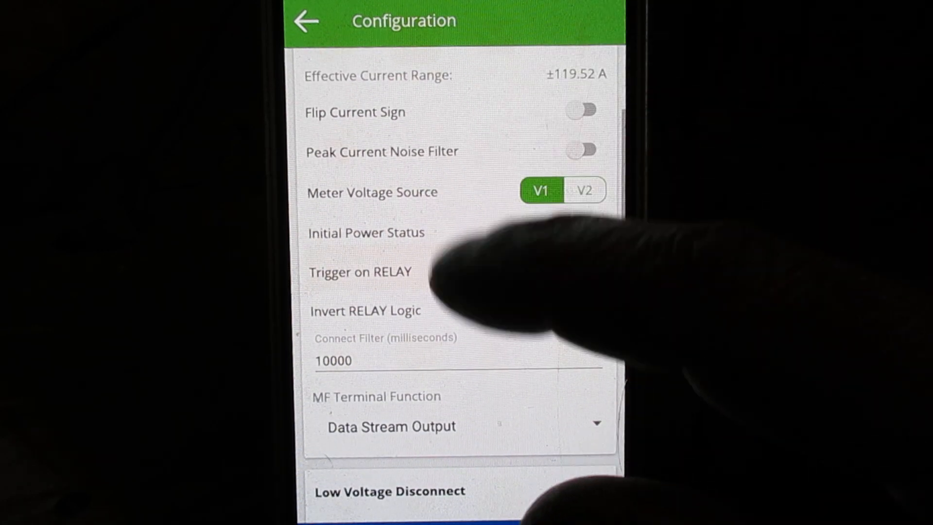
{"action": "left_click", "coordinate": [583, 259]}
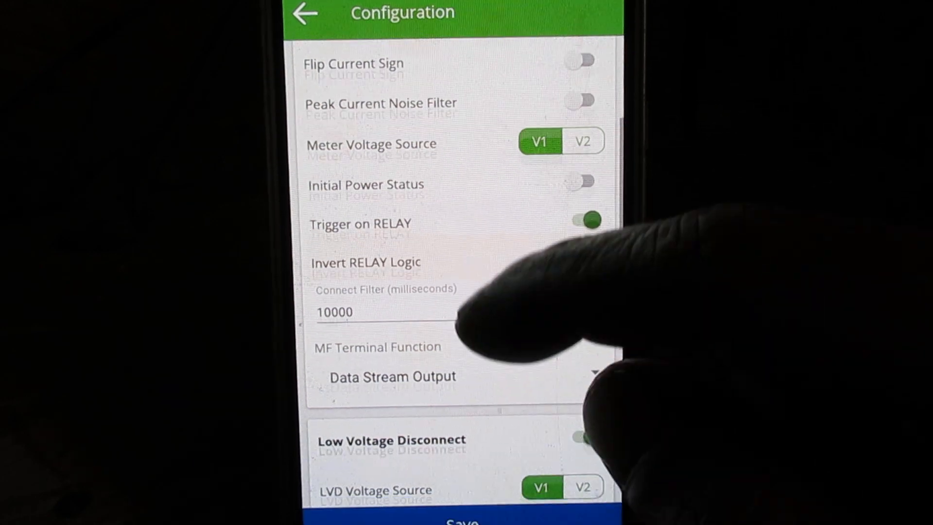
{"action": "scroll", "scroll_direction": "down", "scroll_amount": 3}
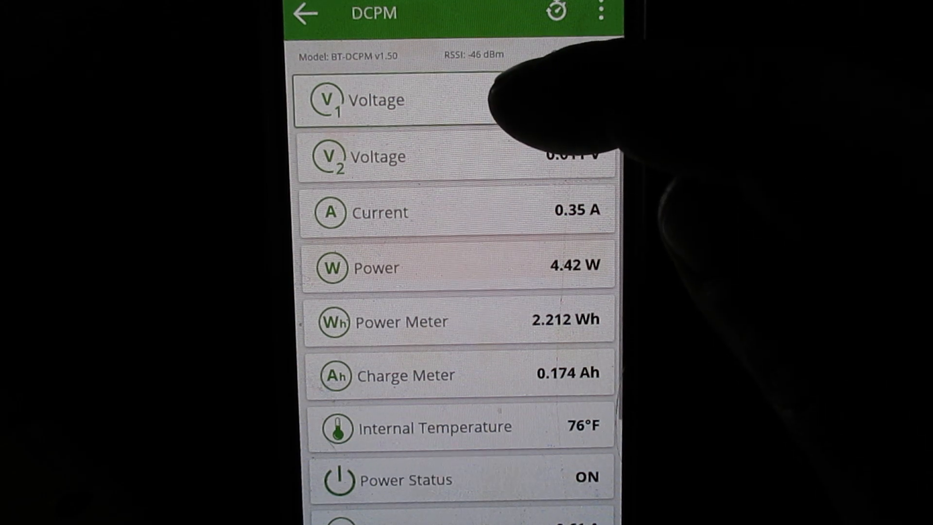
Confirm the V1 Voltage Limits at 10.60 V low and 14.50 V high.
{"action": "left_click", "coordinate": [396, 99]}
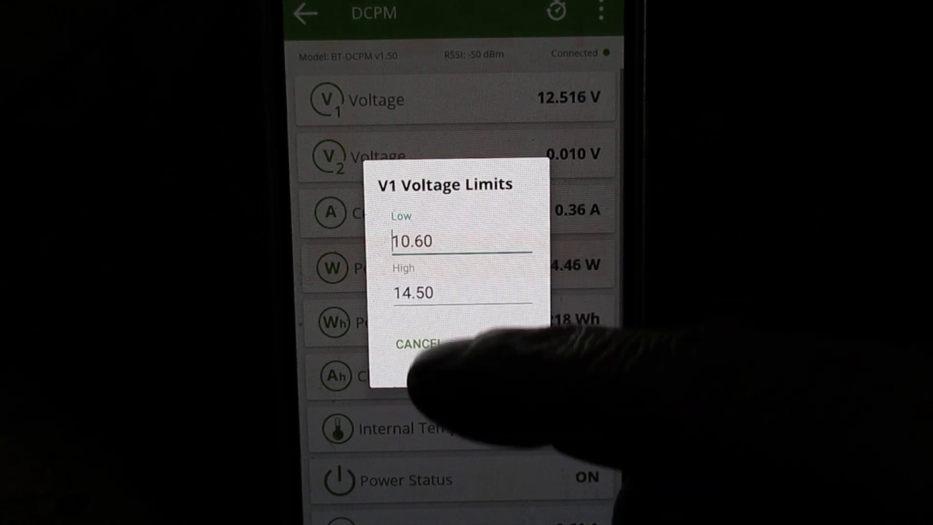
{"action": "left_click", "coordinate": [418, 344]}
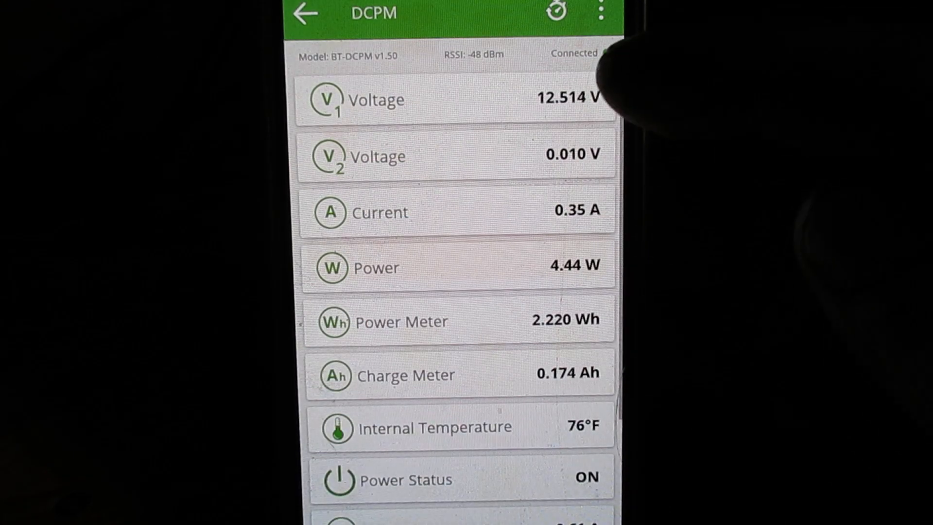